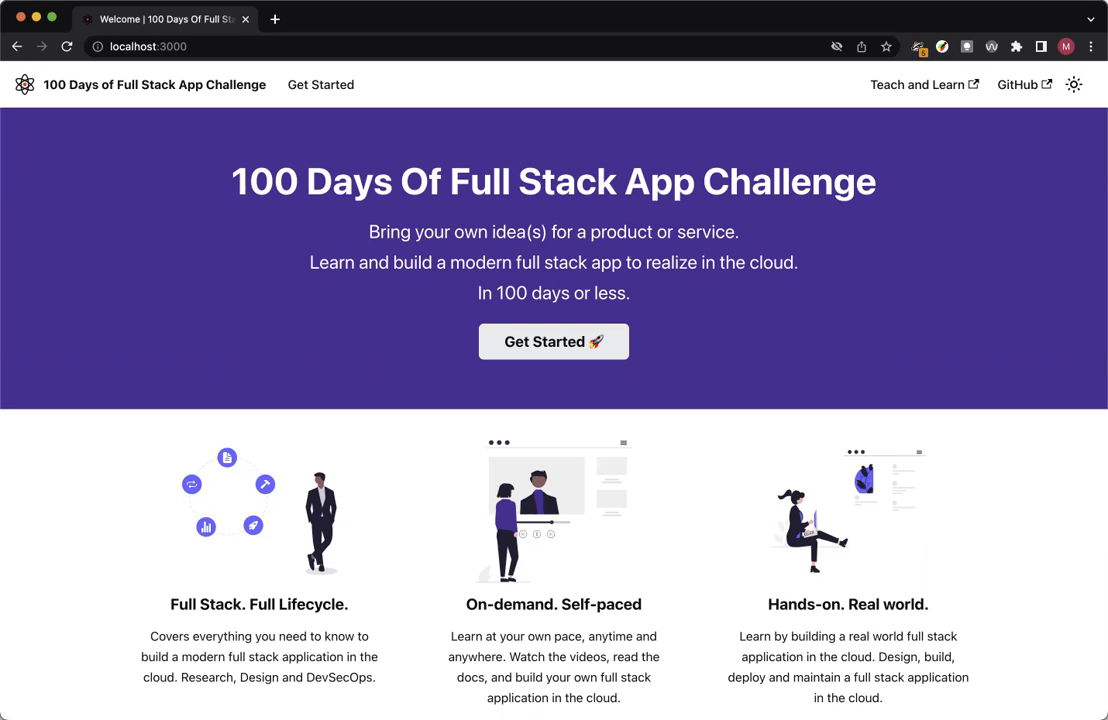
{"action": "mouse_move", "coordinate": [170, 145]}
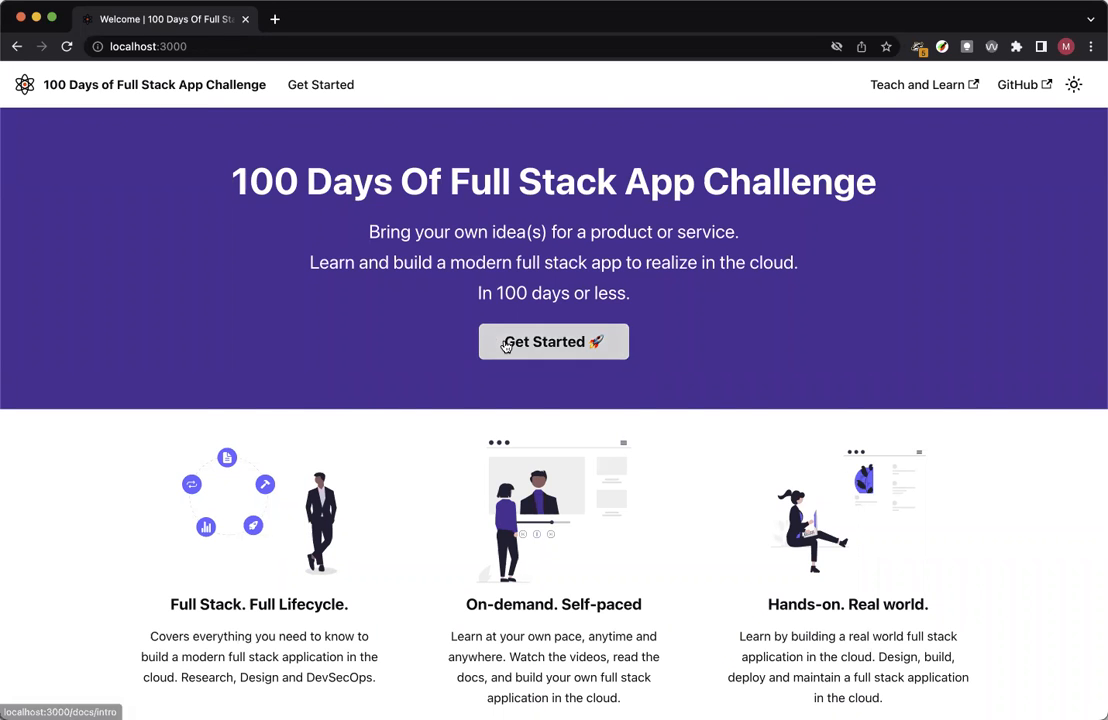
Enter the docs via Get Started and open the '1/100 : Sprint 01 - Day 1' lesson
{"action": "left_click", "coordinate": [553, 341]}
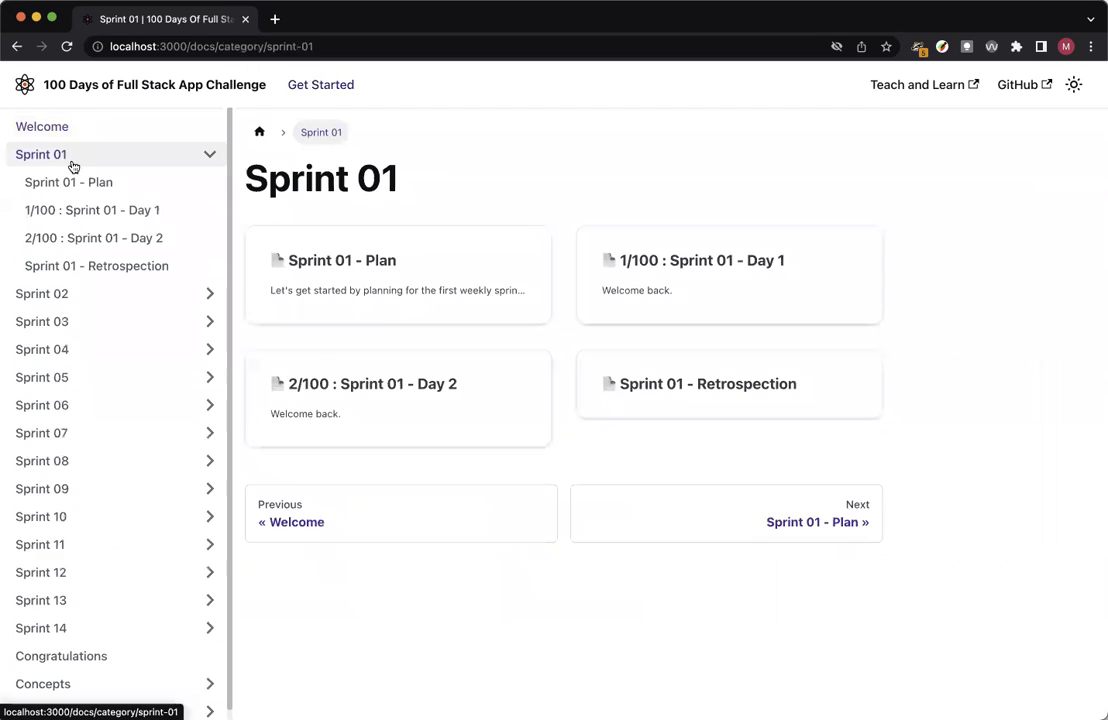
{"action": "left_click", "coordinate": [92, 210]}
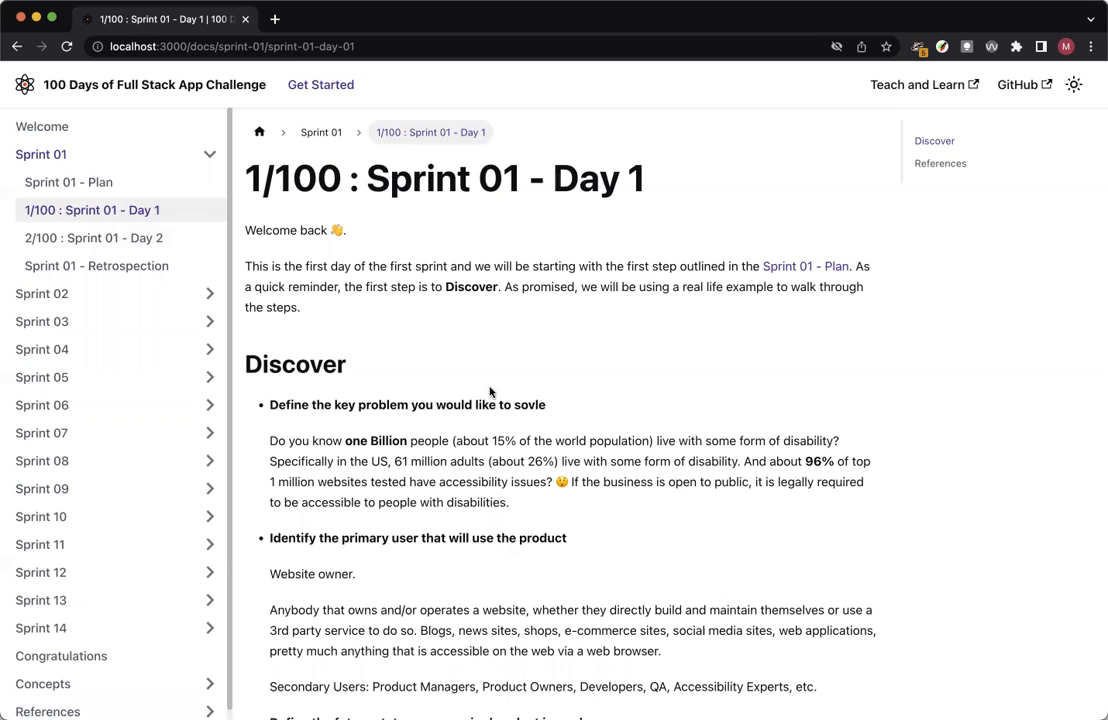
{"action": "mouse_move", "coordinate": [437, 482]}
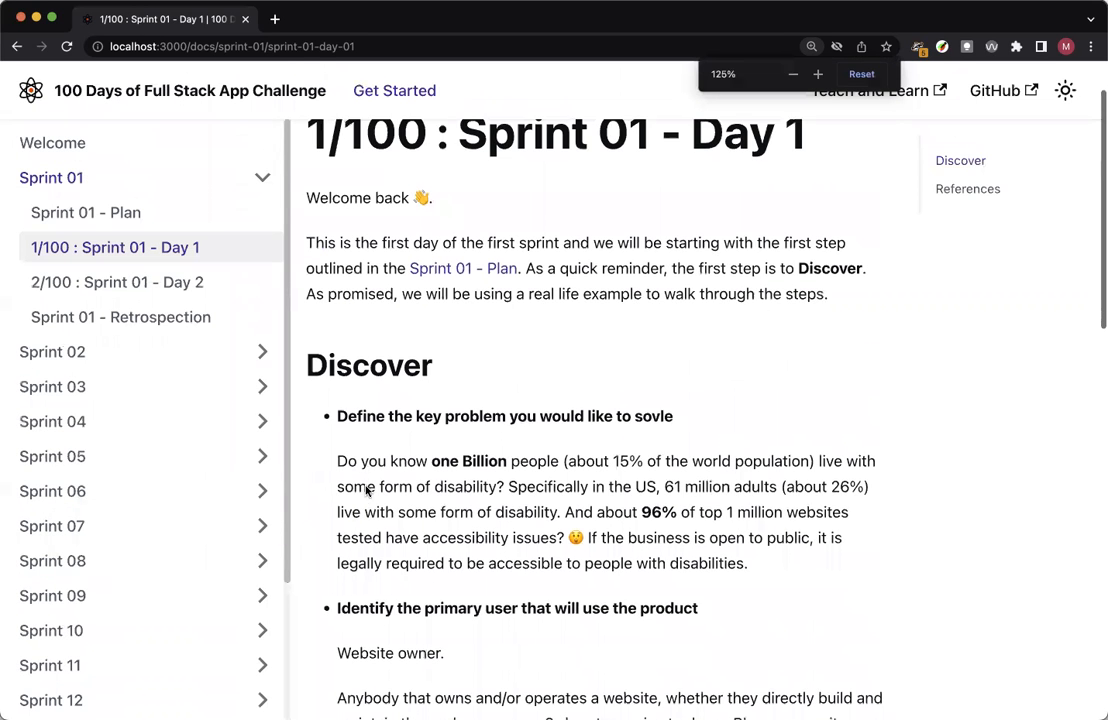
Scroll the Day 1 page down until the Discover heading comes into view
{"action": "scroll", "scroll_direction": "down", "scroll_amount": 3}
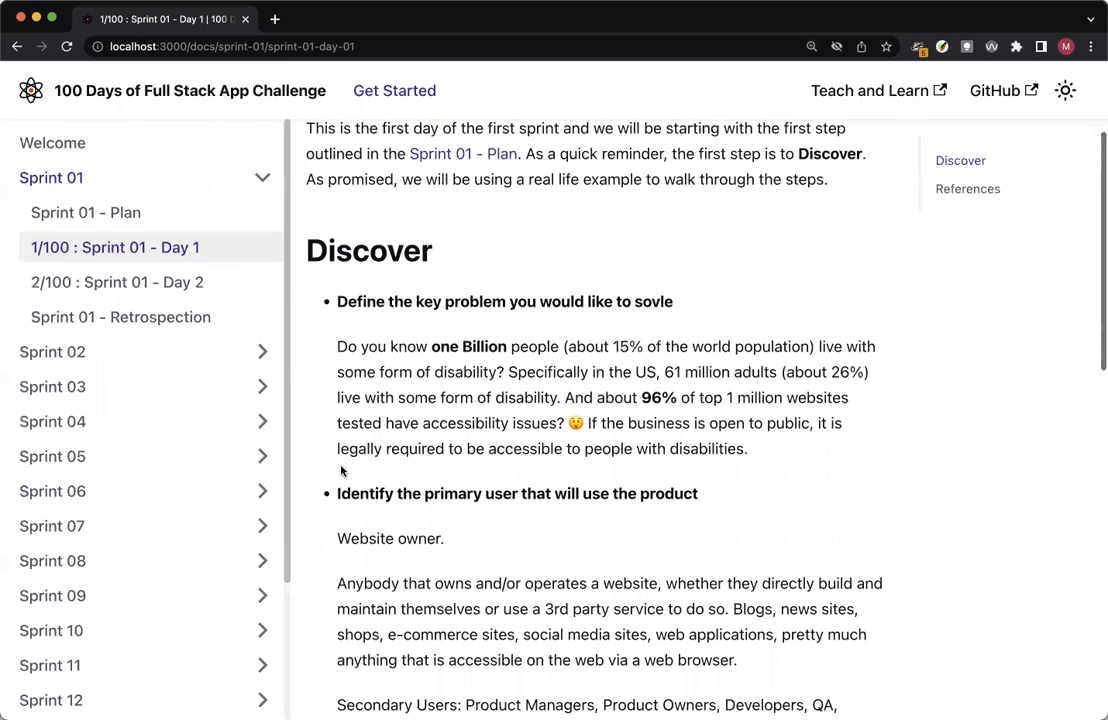
{"action": "scroll", "scroll_direction": "down", "scroll_amount": 3}
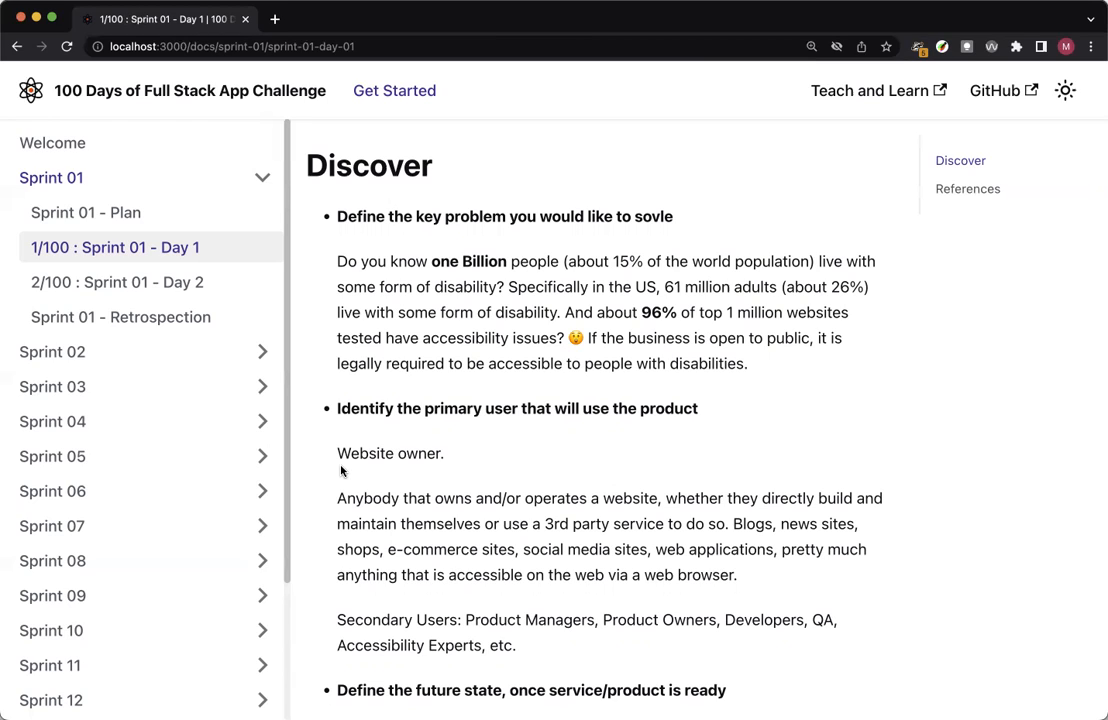
{"action": "mouse_move", "coordinate": [461, 478]}
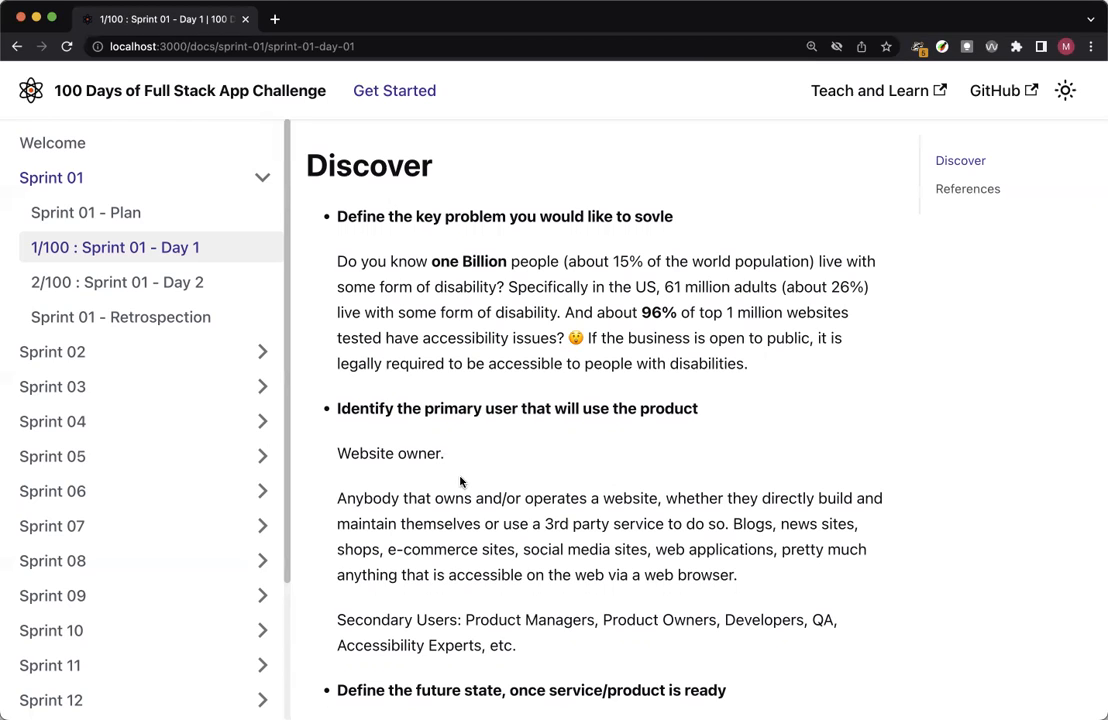
Scroll through the Discover section's key problem statistics and primary-user bullets
{"action": "scroll", "scroll_direction": "down", "scroll_amount": 3}
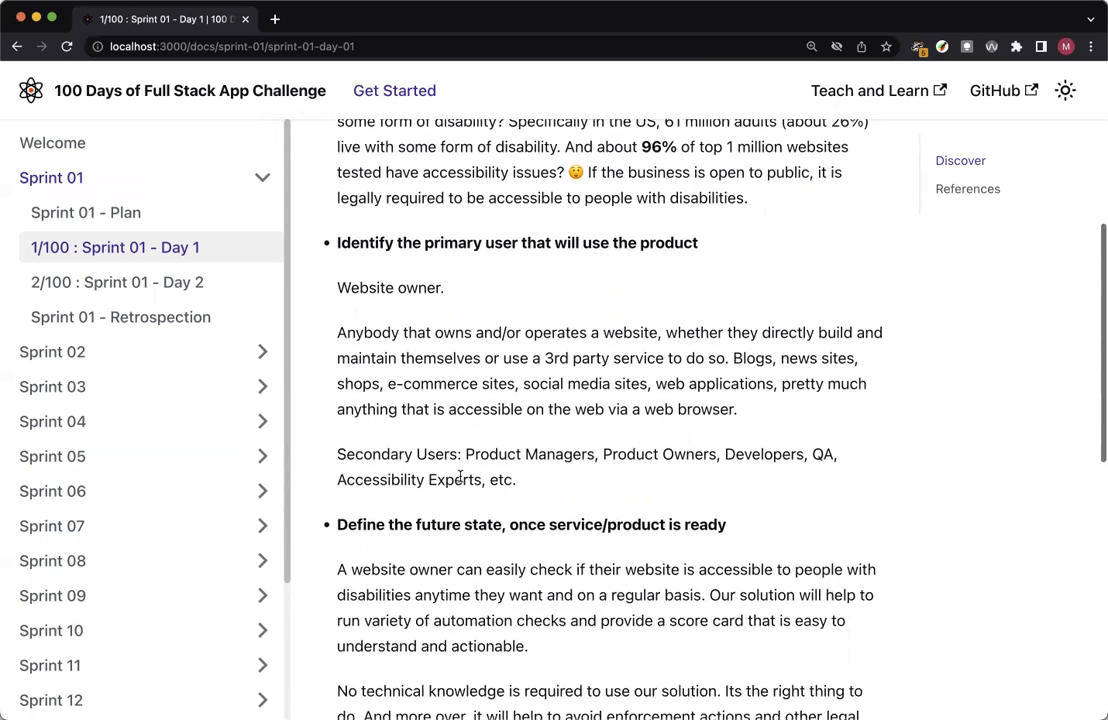
{"action": "scroll", "scroll_direction": "down", "scroll_amount": 3}
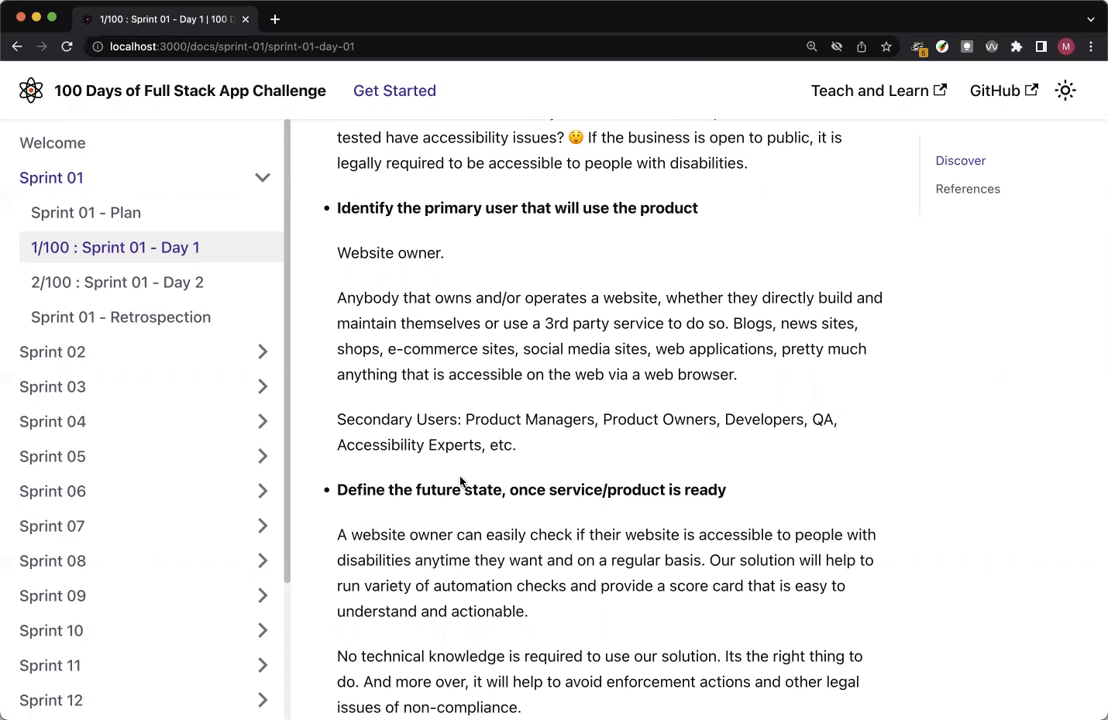
{"action": "mouse_move", "coordinate": [402, 252]}
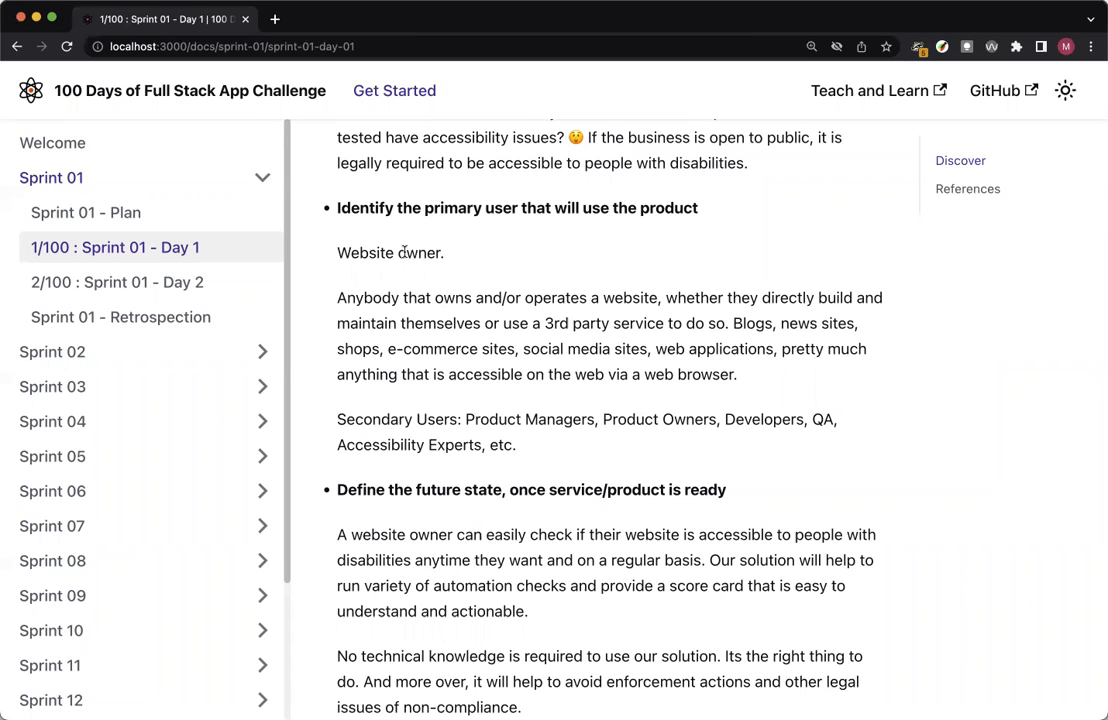
{"action": "mouse_move", "coordinate": [479, 440]}
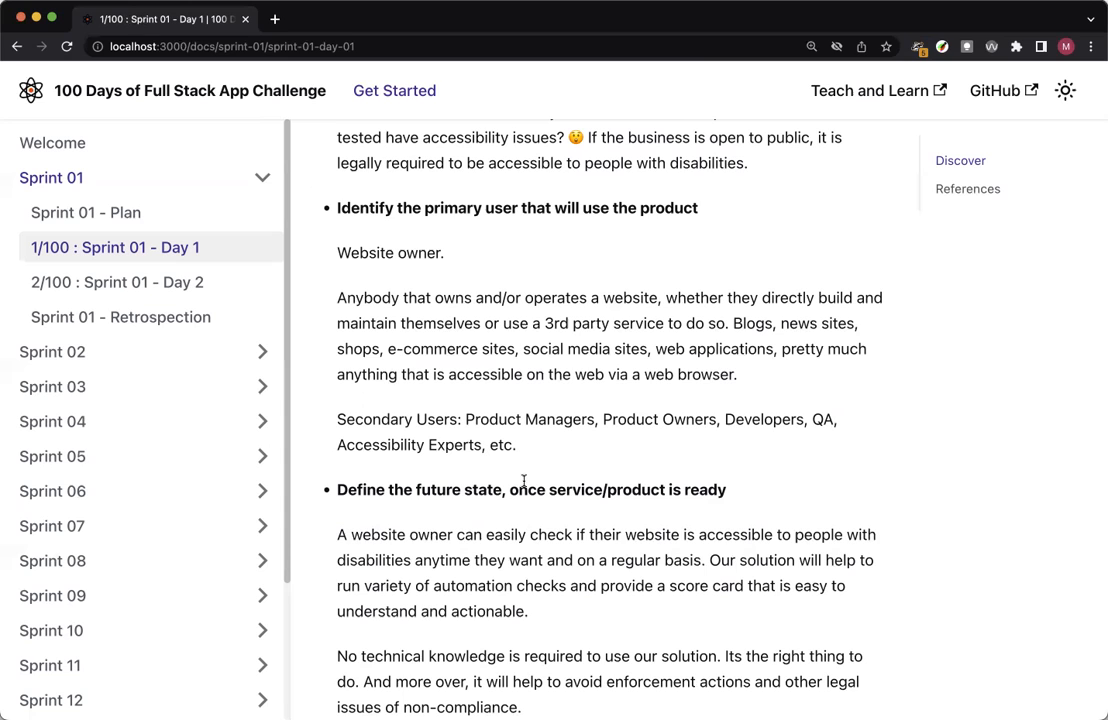
{"action": "scroll", "scroll_direction": "up", "scroll_amount": 3}
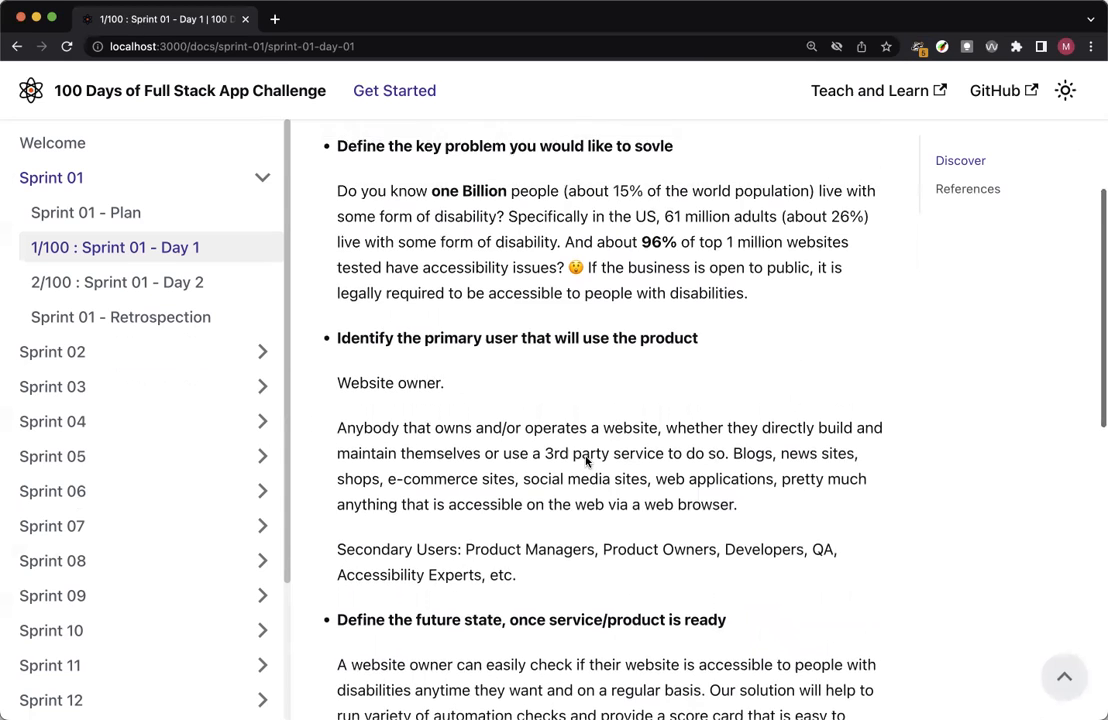
{"action": "scroll", "scroll_direction": "up", "scroll_amount": 3}
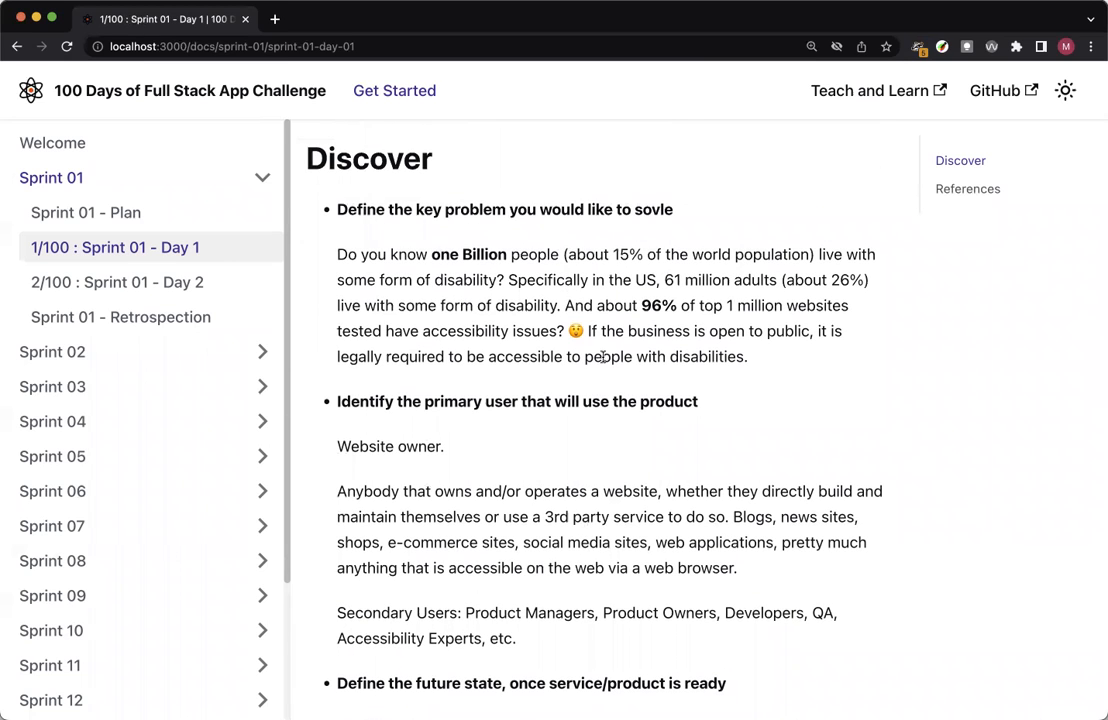
{"action": "mouse_move", "coordinate": [688, 381]}
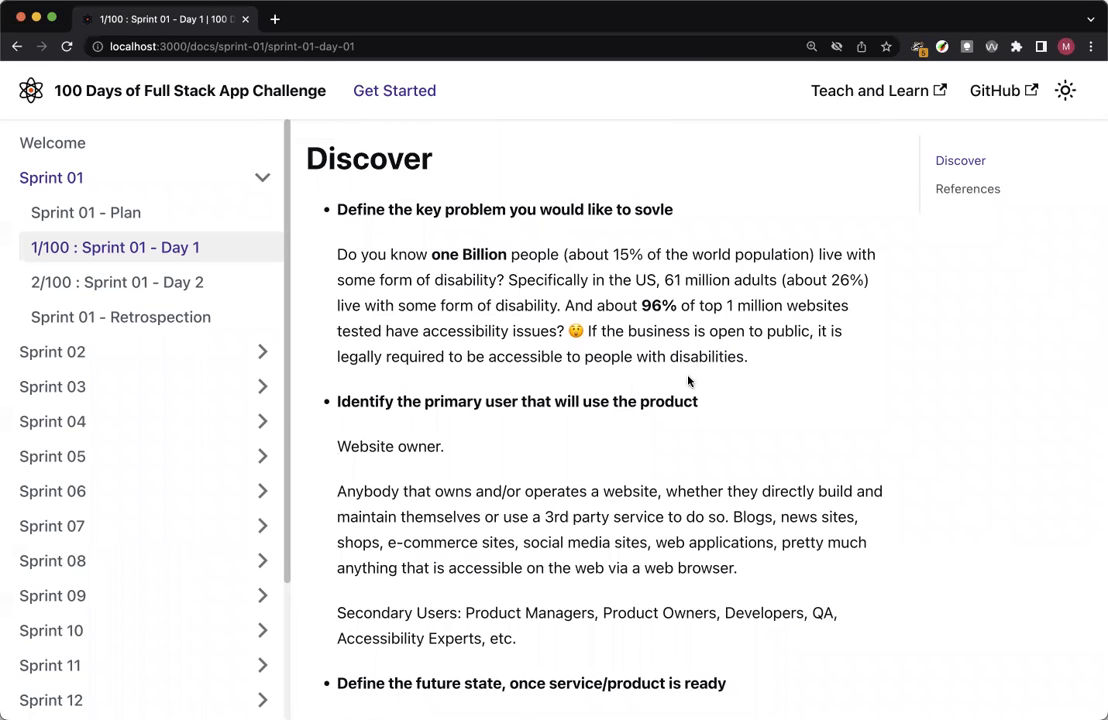
{"action": "scroll", "scroll_direction": "down", "scroll_amount": 3}
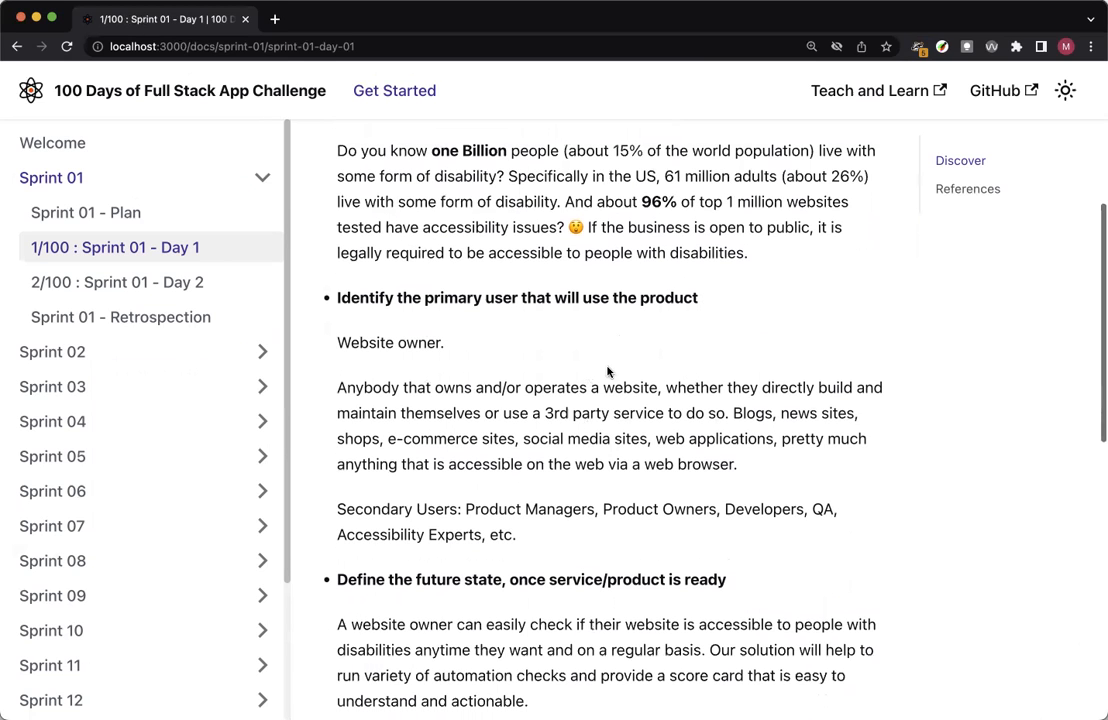
{"action": "mouse_move", "coordinate": [547, 357]}
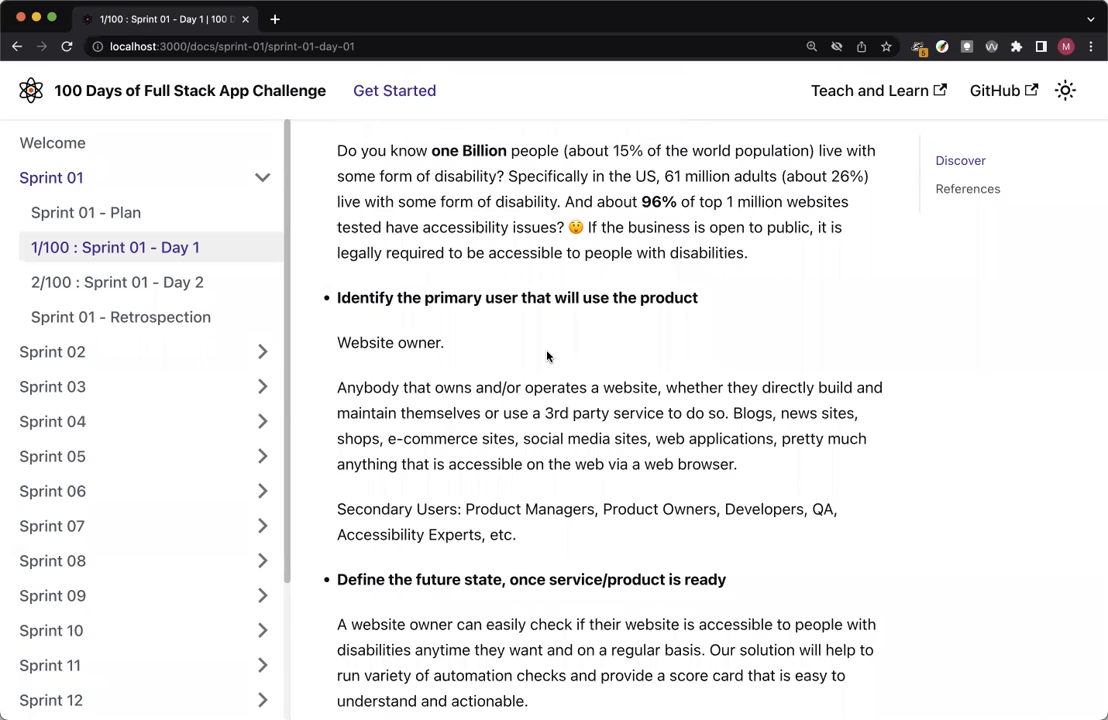
{"action": "mouse_move", "coordinate": [562, 440]}
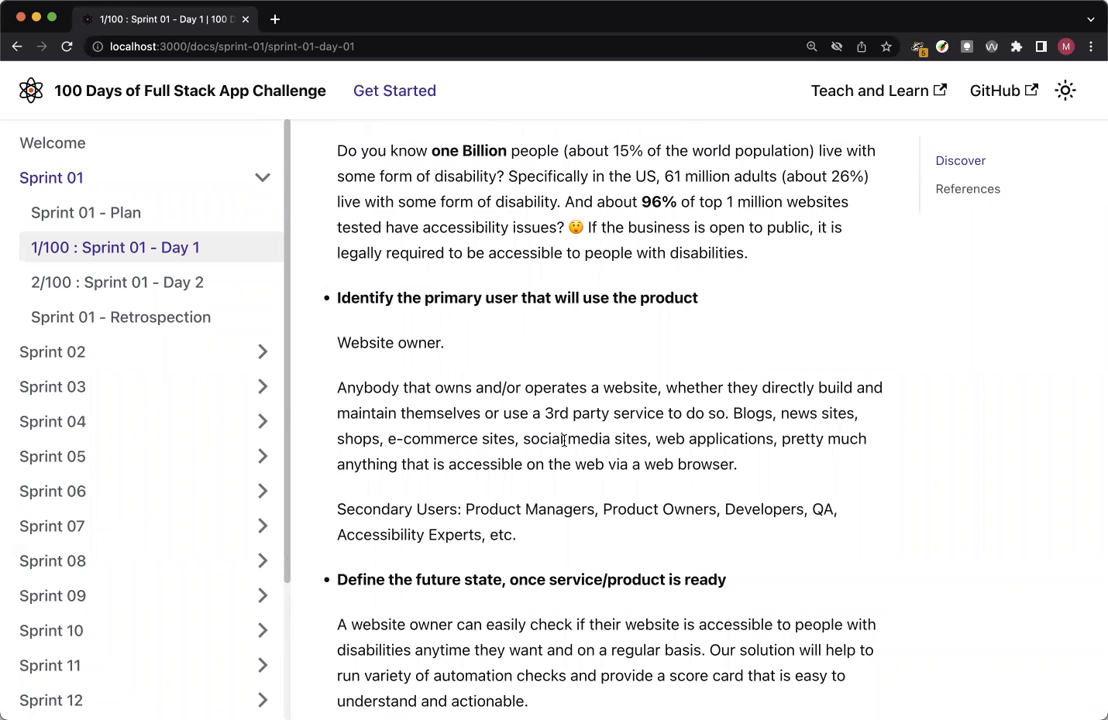
Scroll past 'Define the future state' until the References heading appears
{"action": "scroll", "scroll_direction": "down", "scroll_amount": 3}
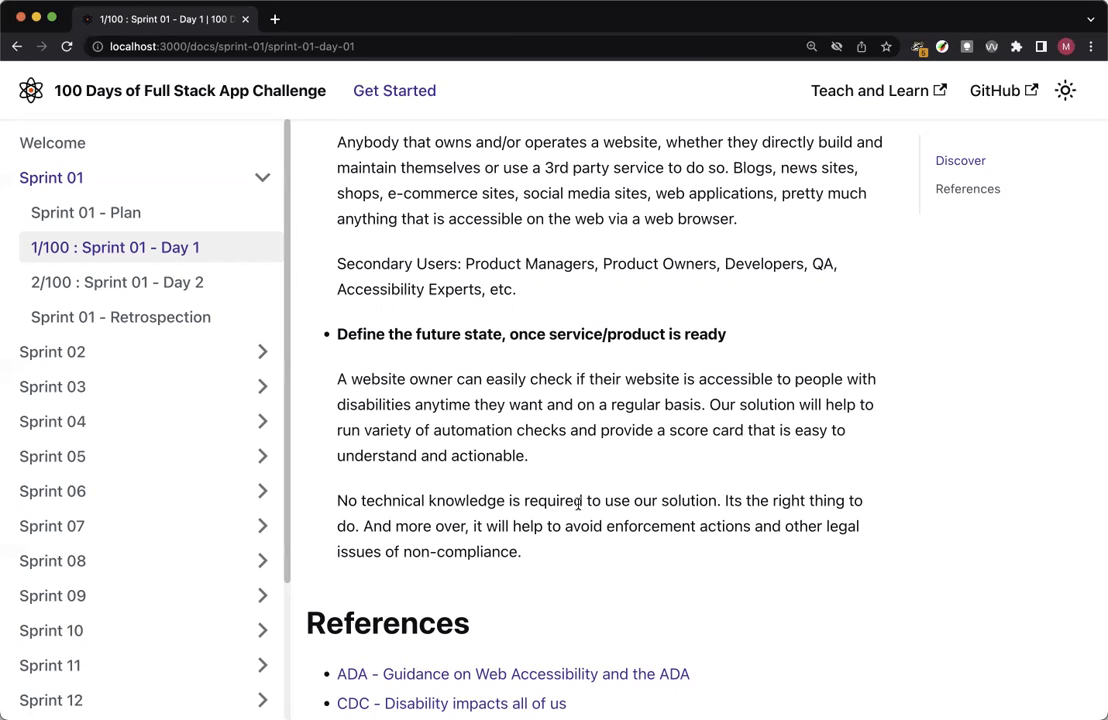
Scroll to the page bottom showing the four References links and Edit this page
{"action": "scroll", "scroll_direction": "down", "scroll_amount": 3}
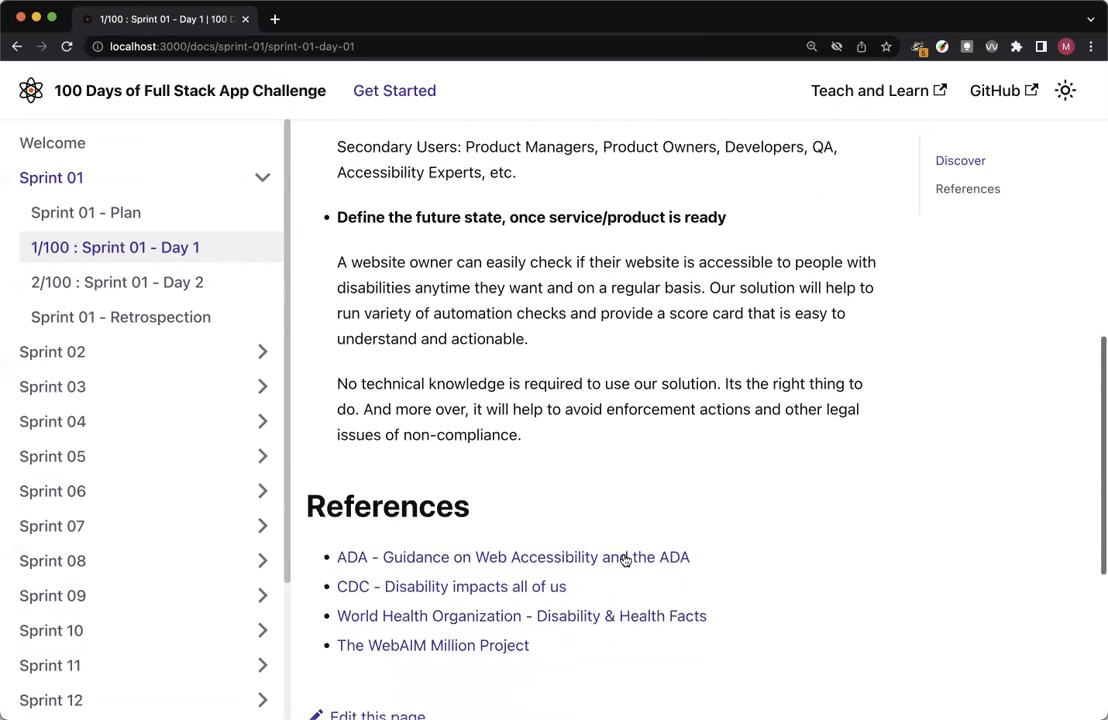
{"action": "scroll", "scroll_direction": "up", "scroll_amount": 3}
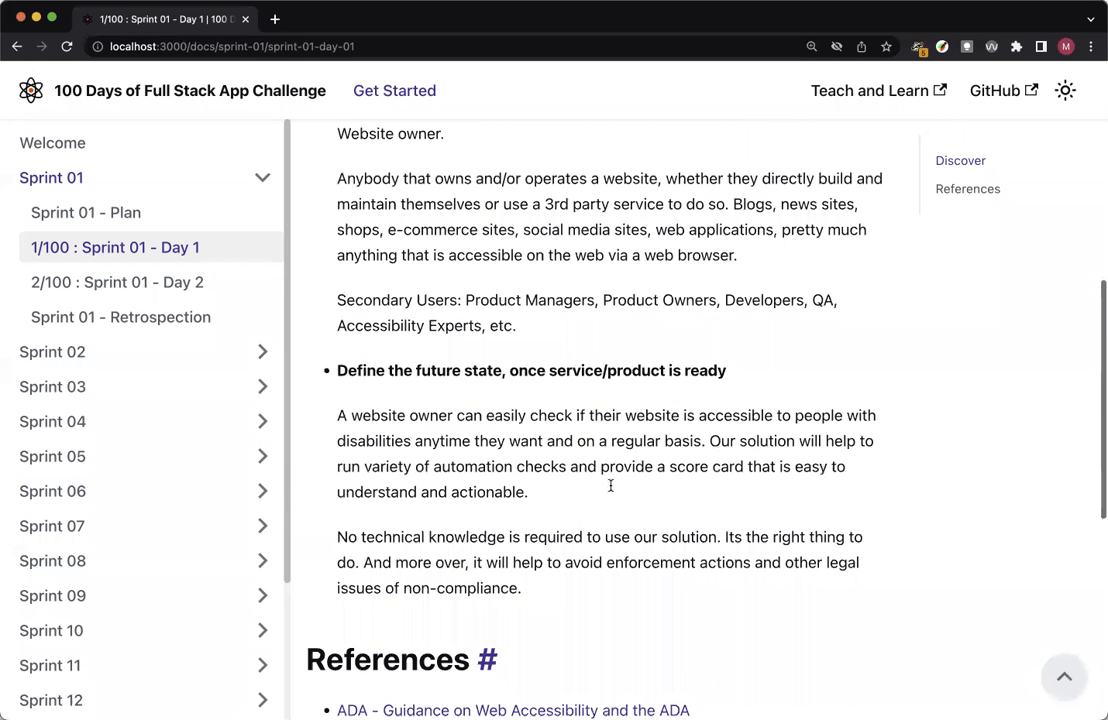
{"action": "scroll", "scroll_direction": "down", "scroll_amount": 3}
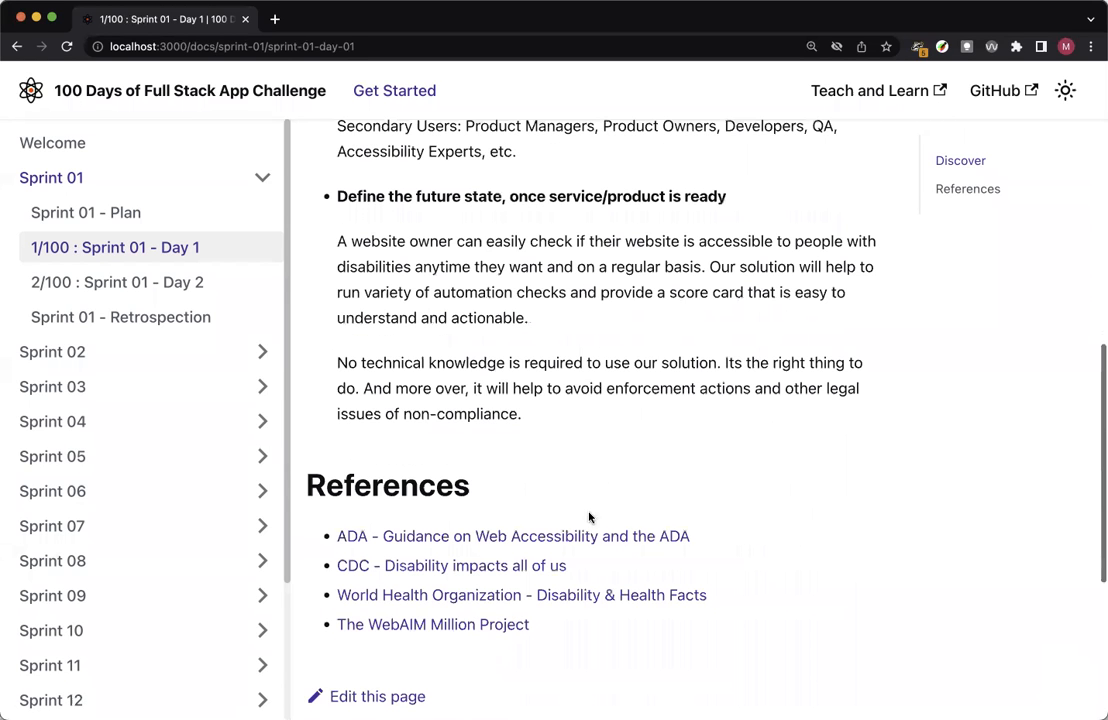
{"action": "mouse_move", "coordinate": [609, 429]}
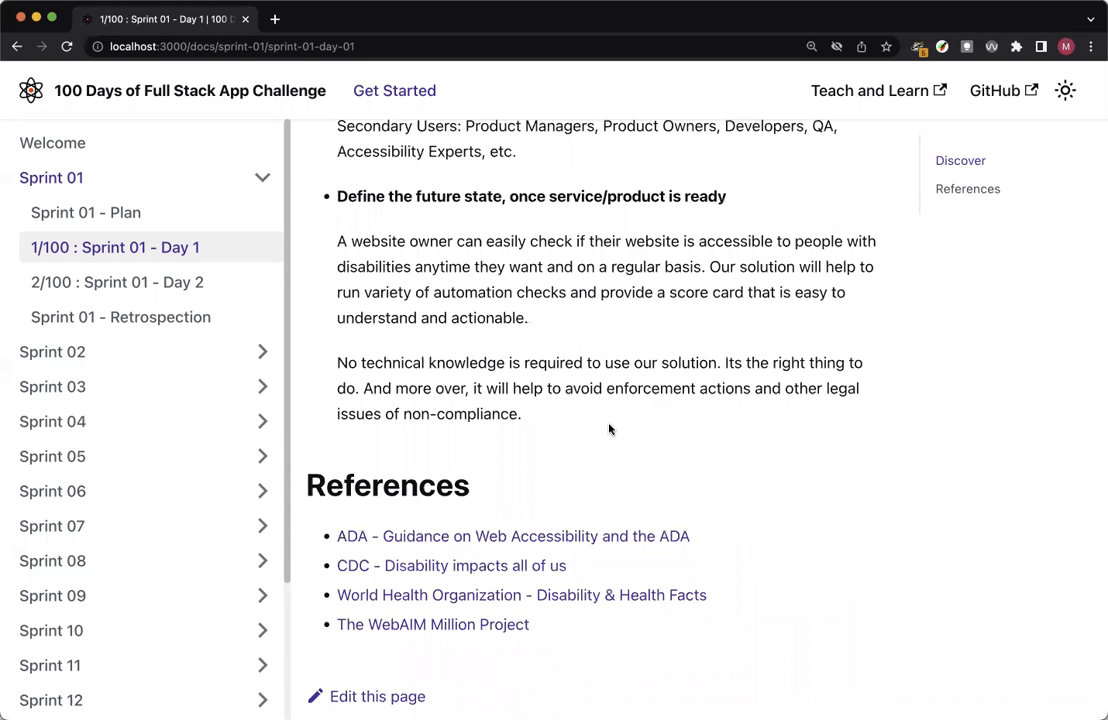